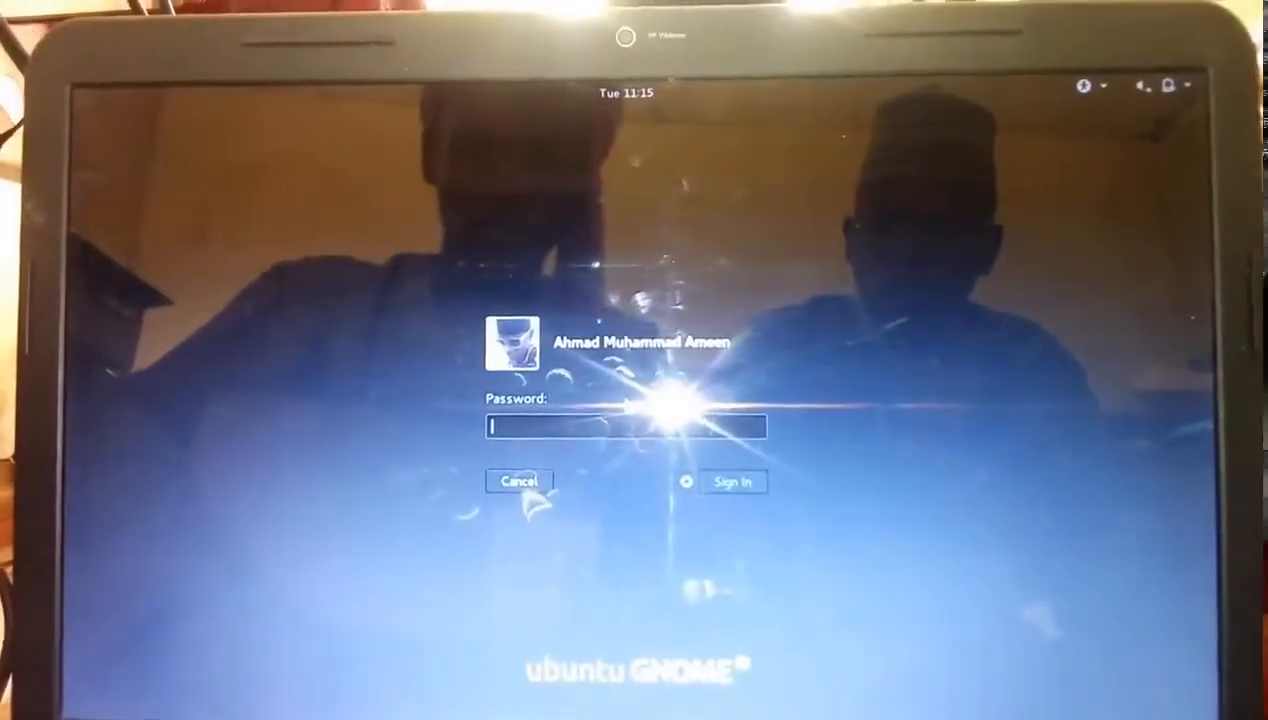
text(•)
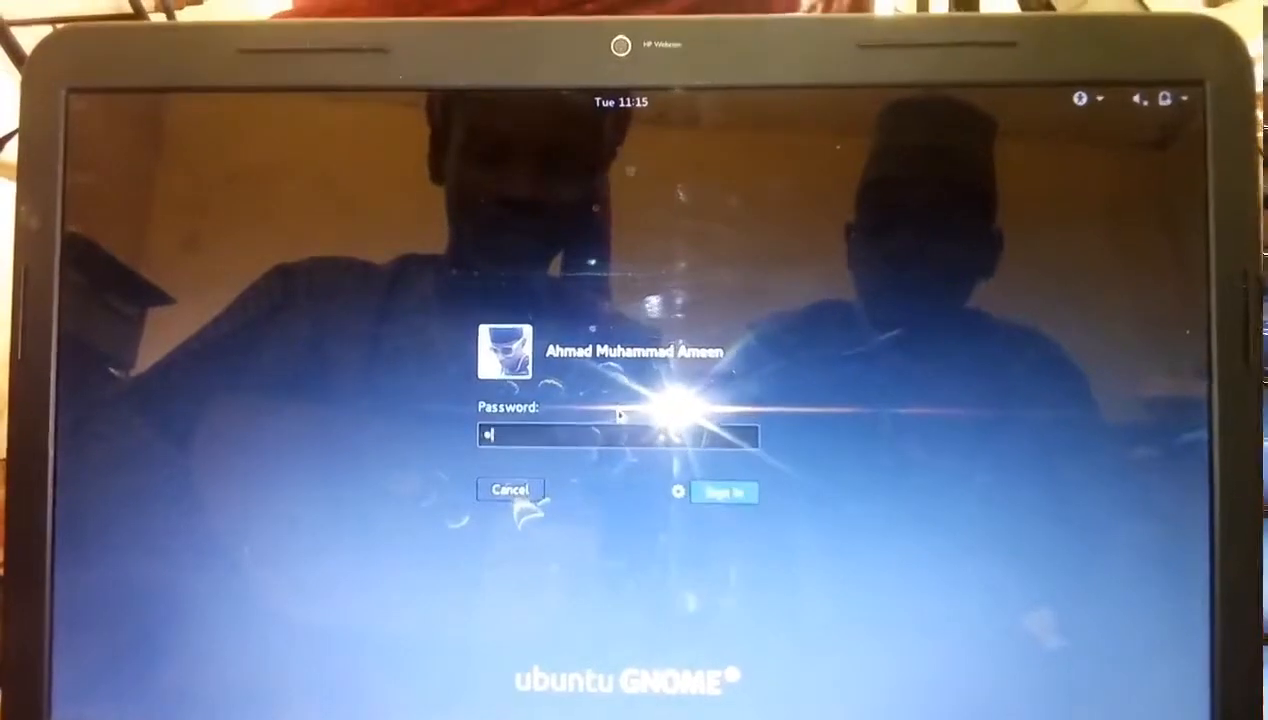